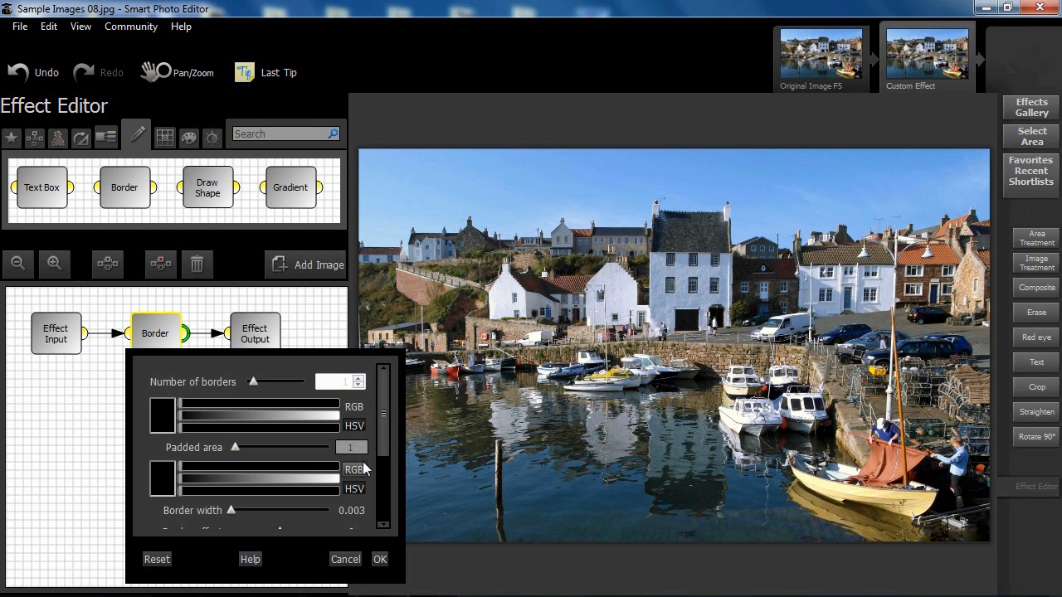
# Step: Widen the Padded area to 180 and colour it white around the harbour photo
pyautogui.moveTo(236, 448); pyautogui.dragTo(269, 447)
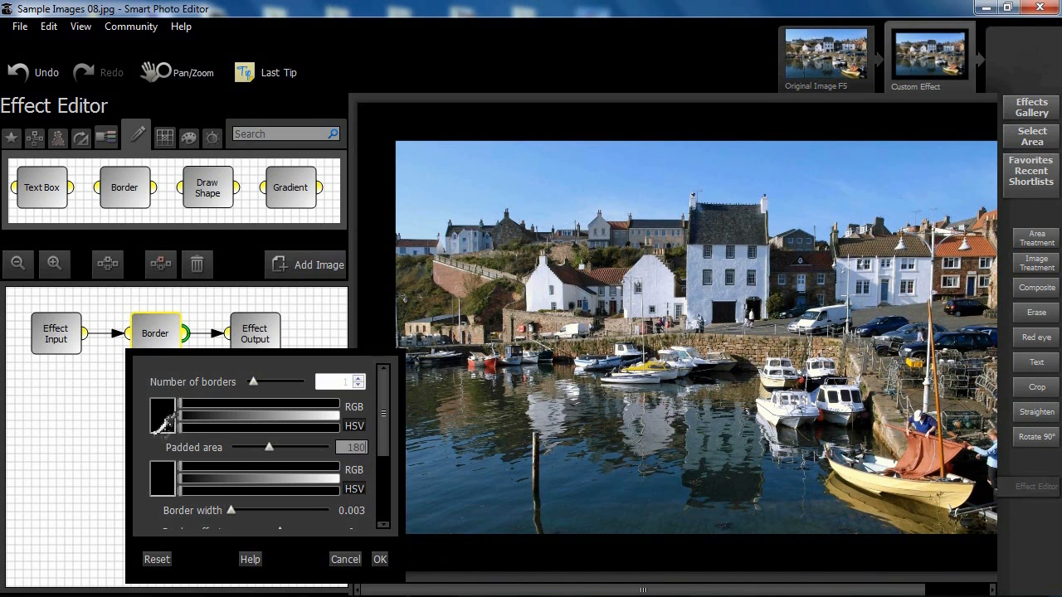
pyautogui.click(163, 414)
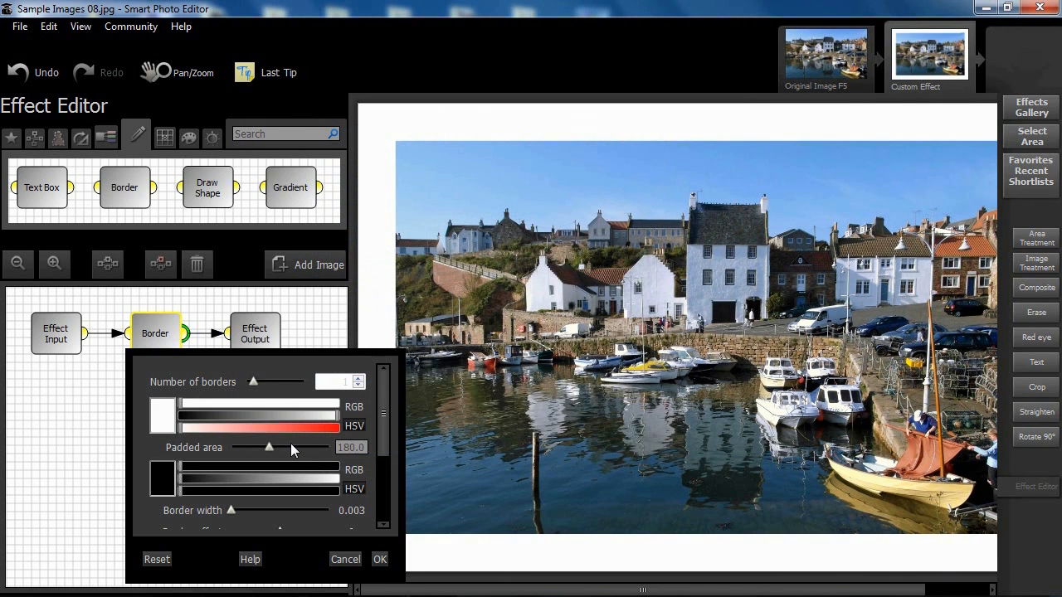
pyautogui.moveTo(163, 478)
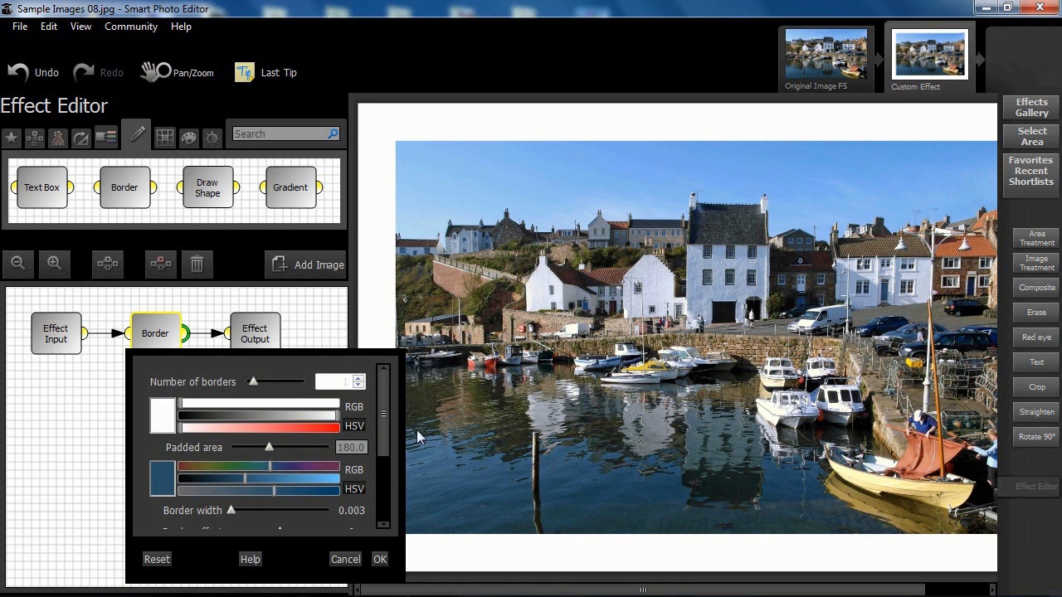
pyautogui.scroll(-3)
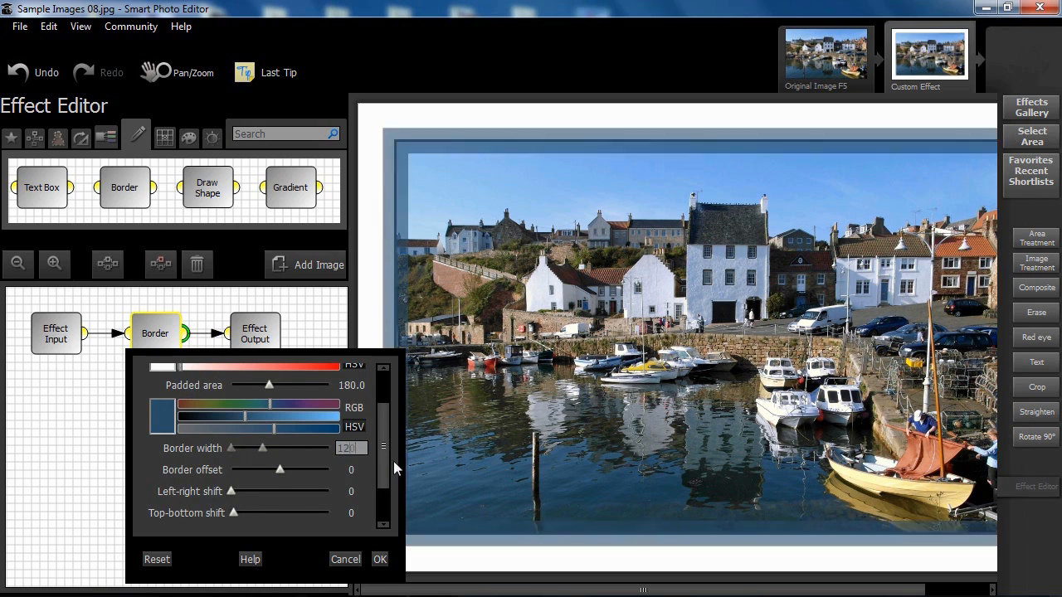
# Step: Set border Opacity to 0.778 and Border offset to -60 so it overlaps the photo edge
pyautogui.scroll(-3)
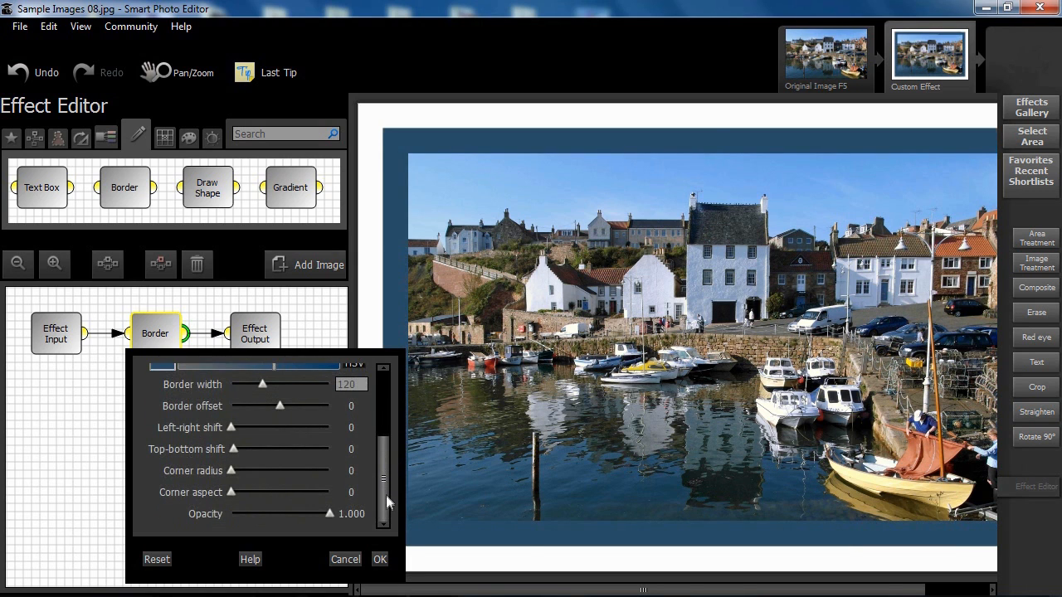
pyautogui.moveTo(342, 514); pyautogui.dragTo(325, 514)
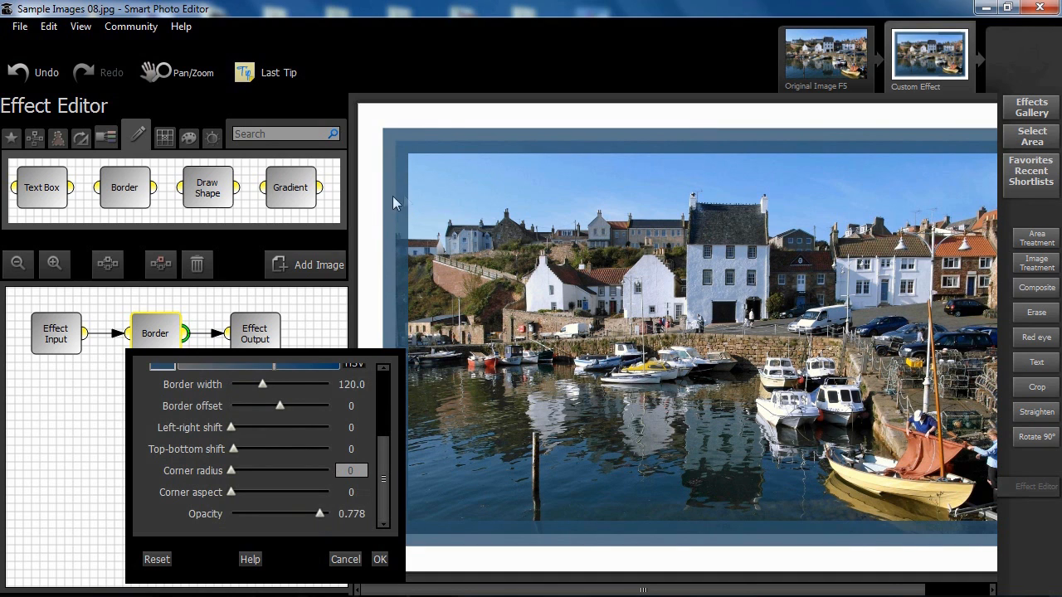
pyautogui.moveTo(423, 195)
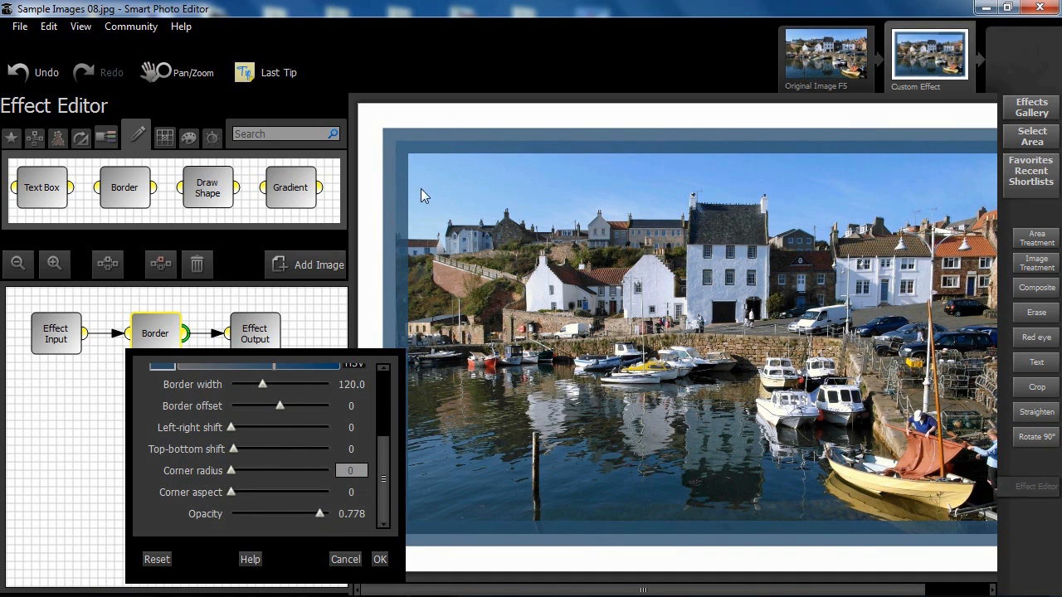
pyautogui.moveTo(397, 416)
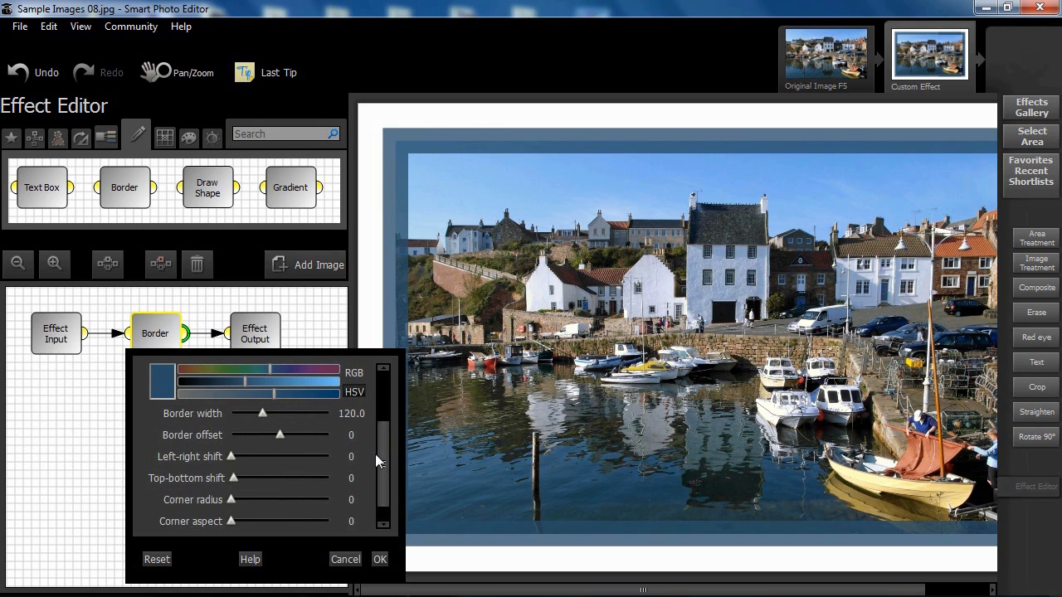
pyautogui.click(350, 435)
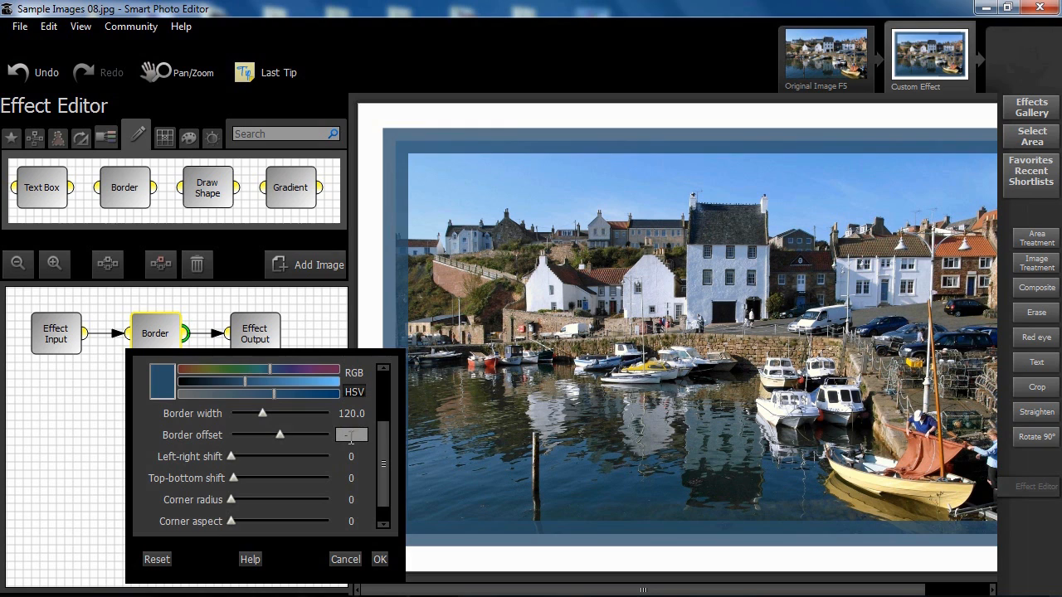
pyautogui.moveTo(279, 434); pyautogui.dragTo(269, 434)
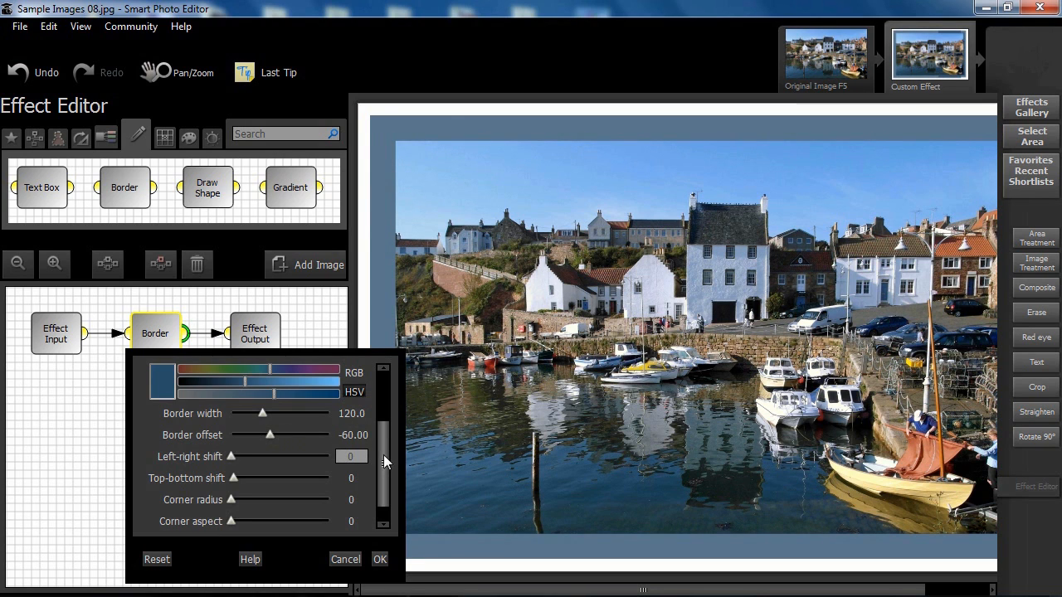
pyautogui.scroll(-3)
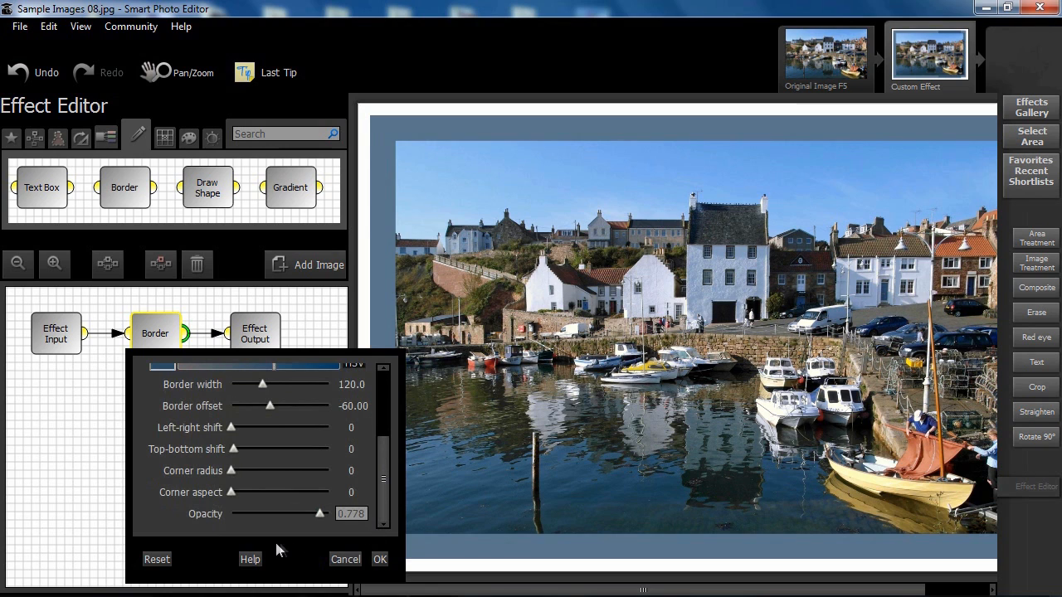
pyautogui.moveTo(280, 551)
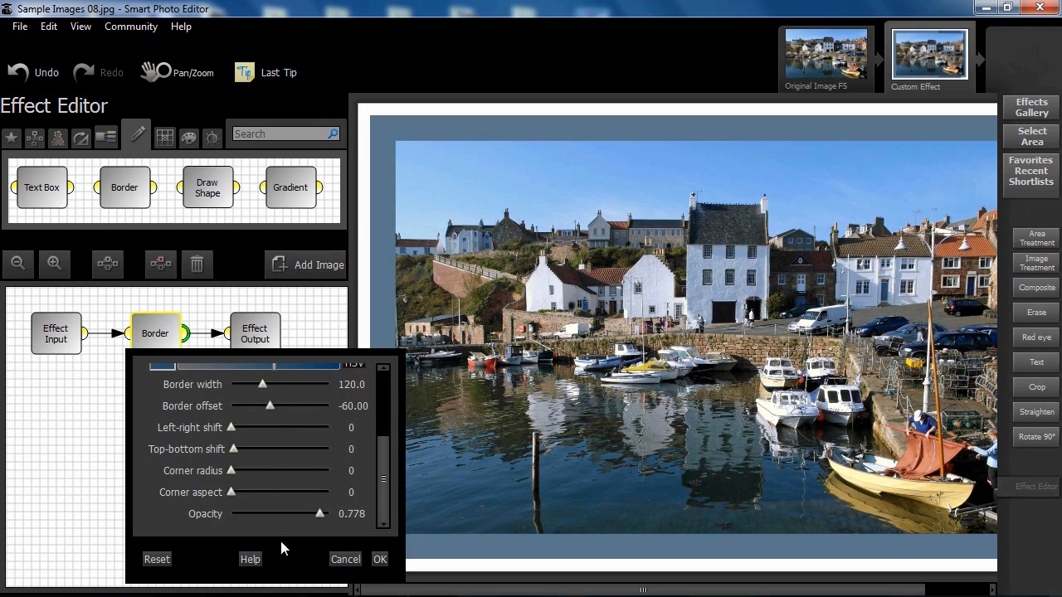
pyautogui.moveTo(290, 544)
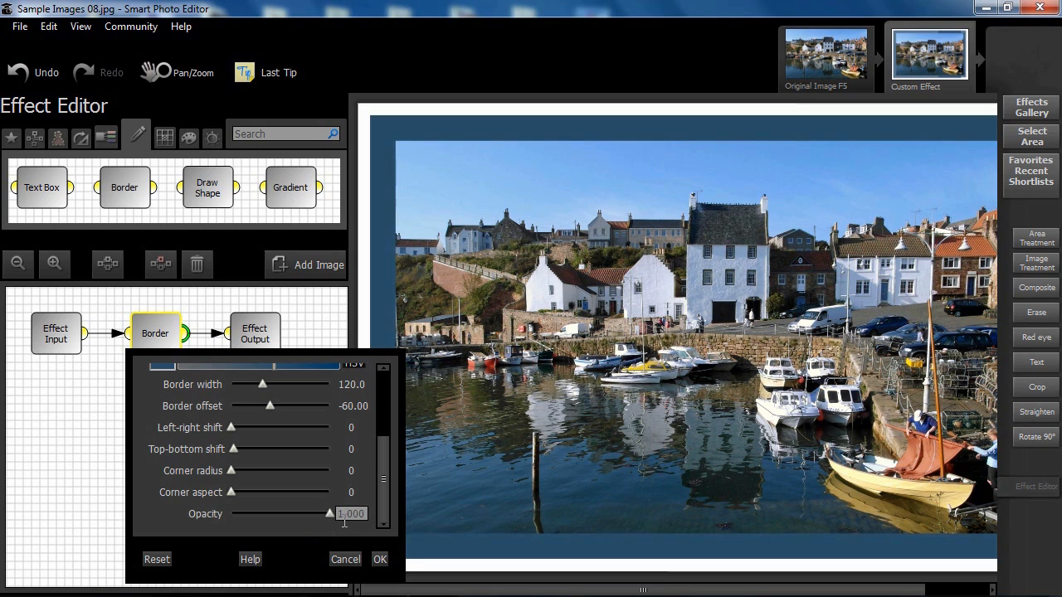
pyautogui.moveTo(319, 537)
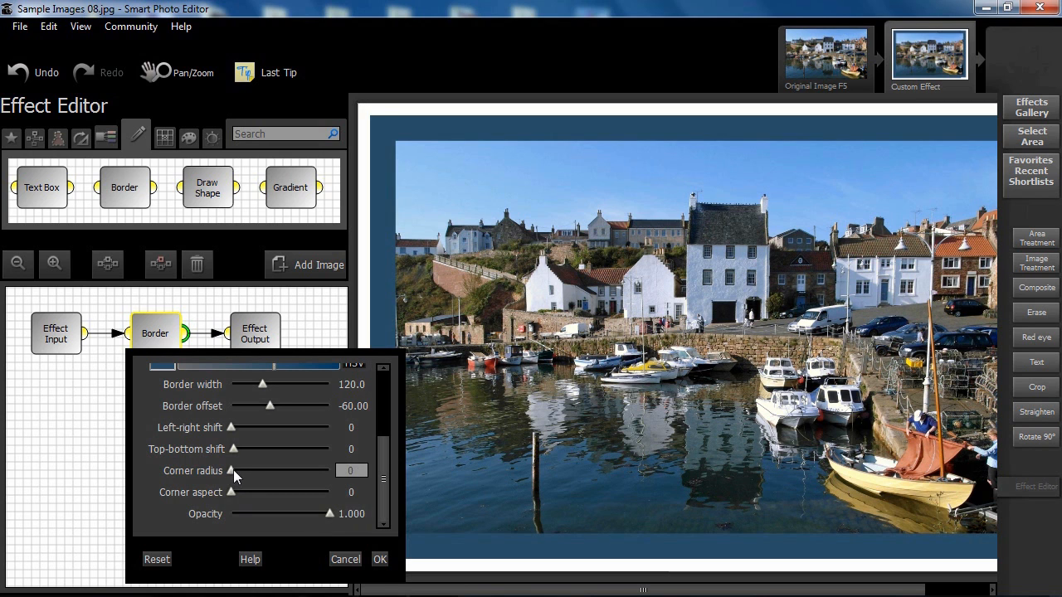
# Step: Raise Corner radius to an oval, then ease it back to a slight rounding
pyautogui.moveTo(233, 472); pyautogui.dragTo(315, 472)
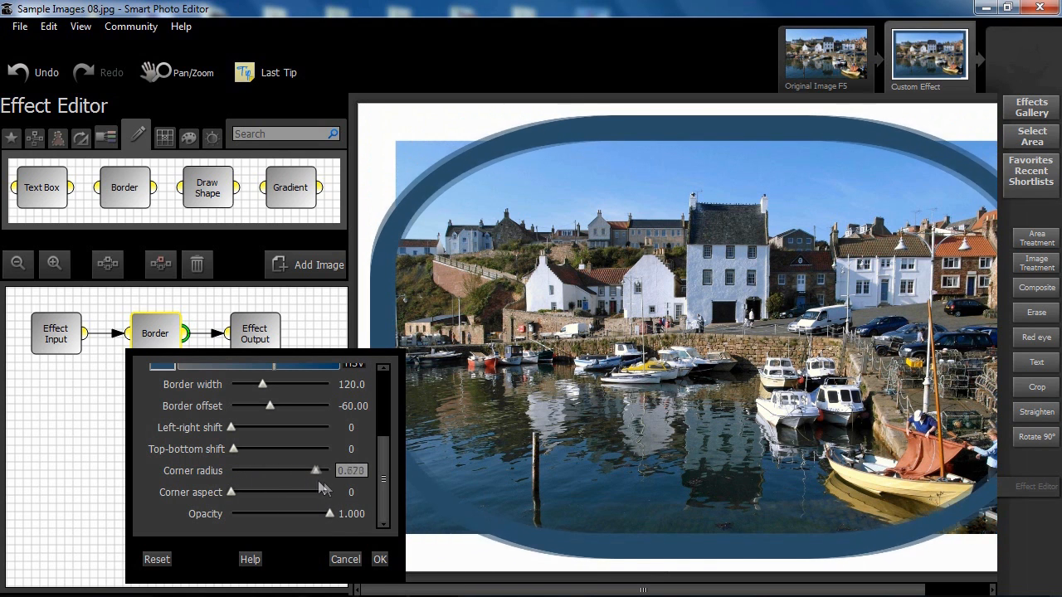
pyautogui.moveTo(313, 471); pyautogui.dragTo(302, 471)
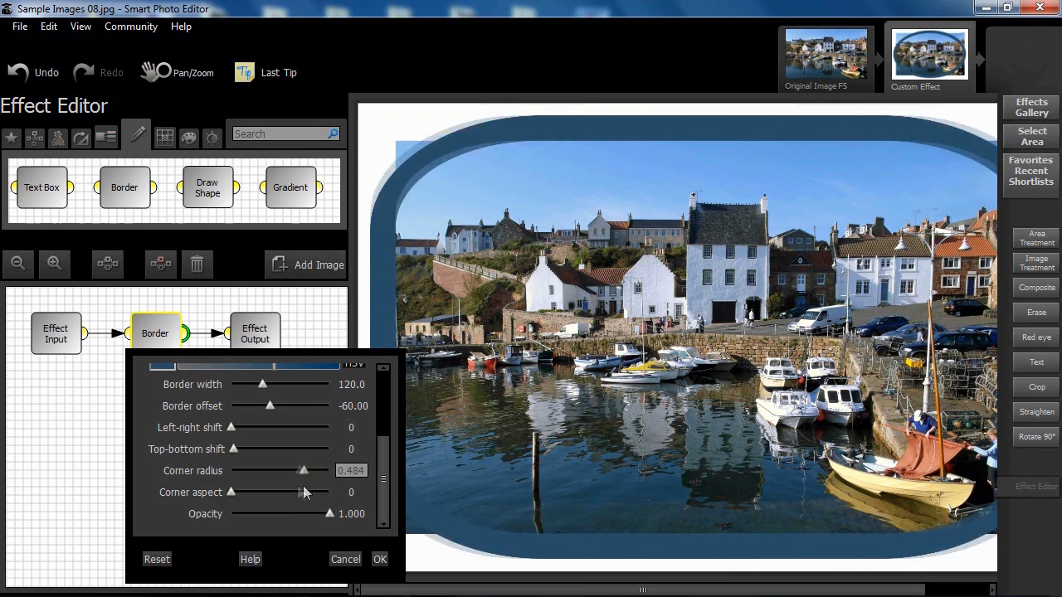
pyautogui.moveTo(302, 471); pyautogui.dragTo(238, 471)
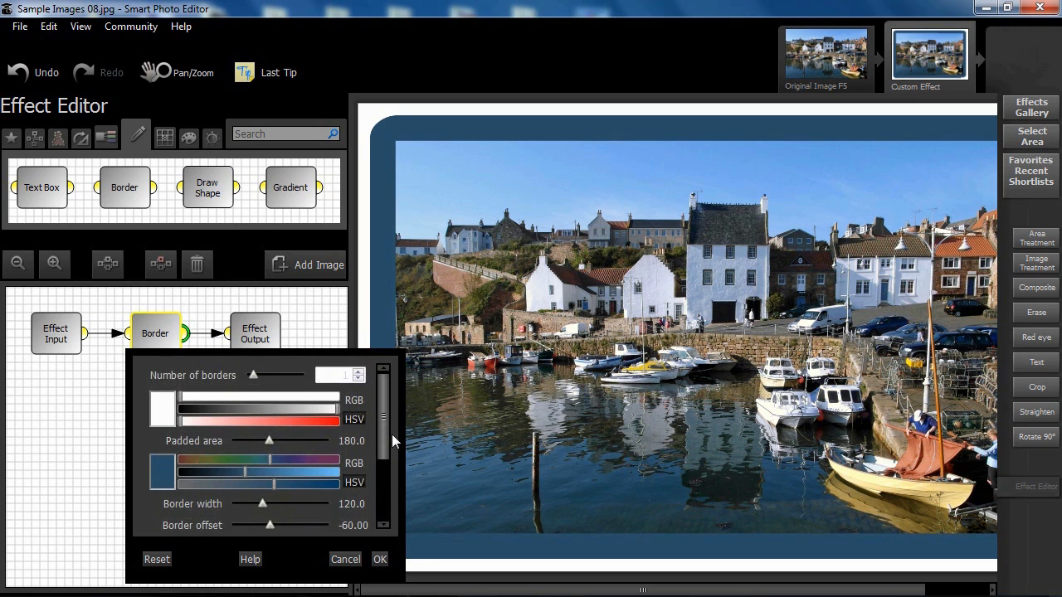
pyautogui.scroll(-3)
pyautogui.write('-70')
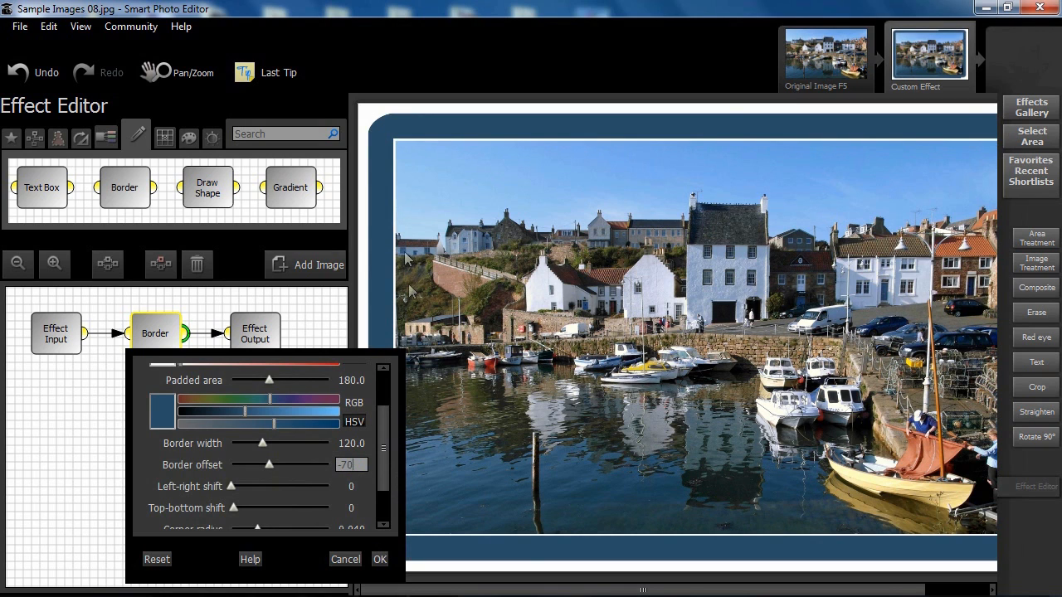
pyautogui.moveTo(398, 217)
pyautogui.write('-60')
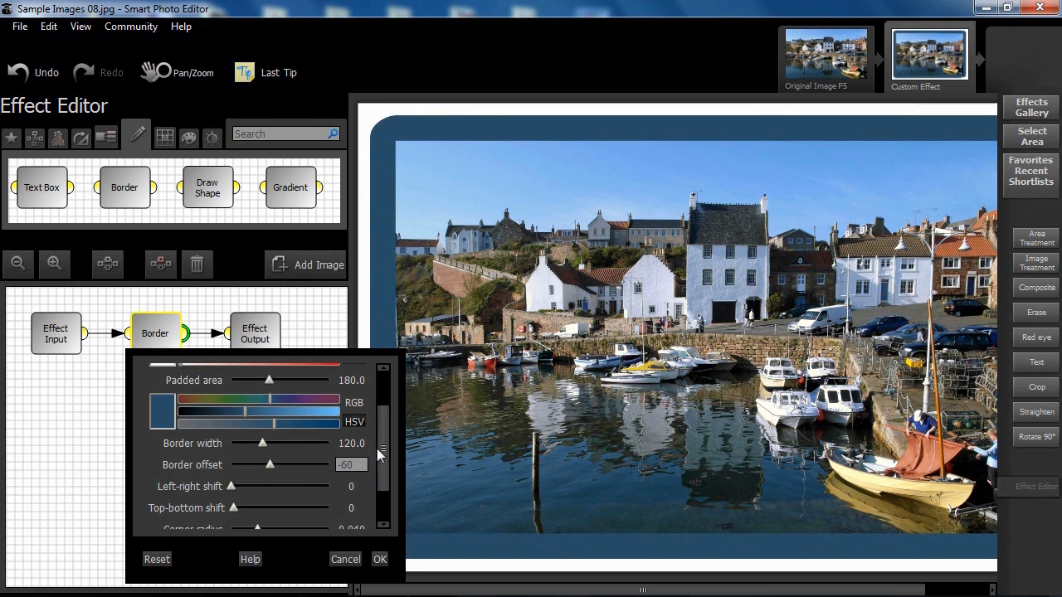
pyautogui.scroll(-3)
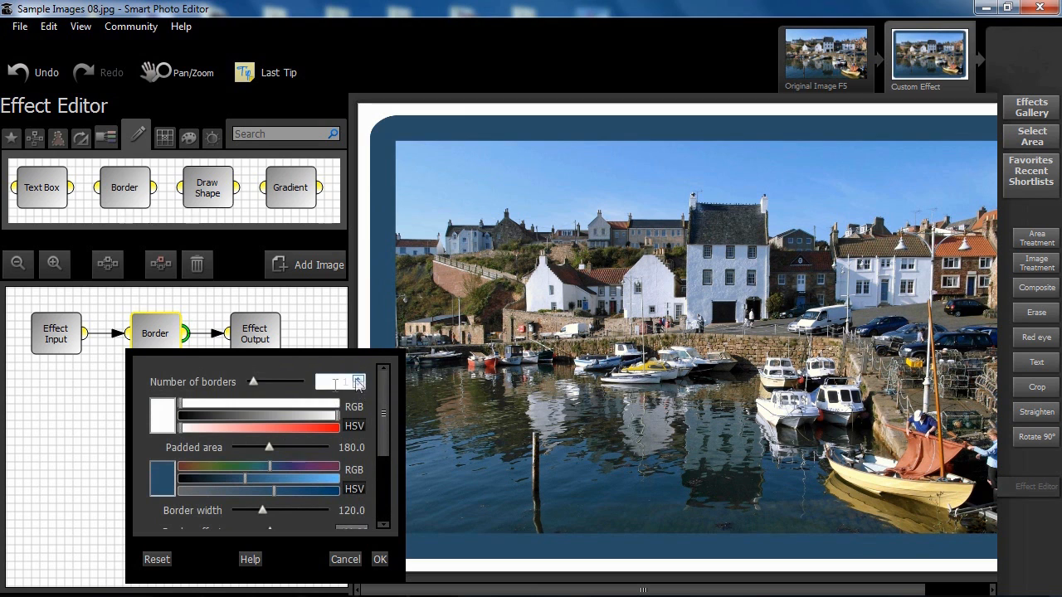
pyautogui.click(358, 378)
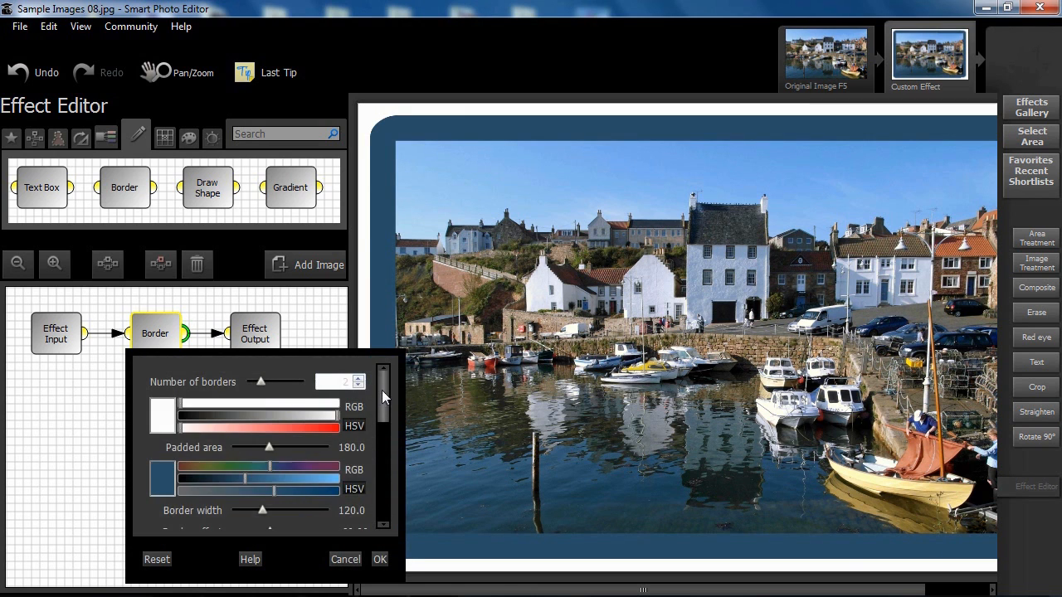
pyautogui.moveTo(382, 398); pyautogui.dragTo(382, 498)
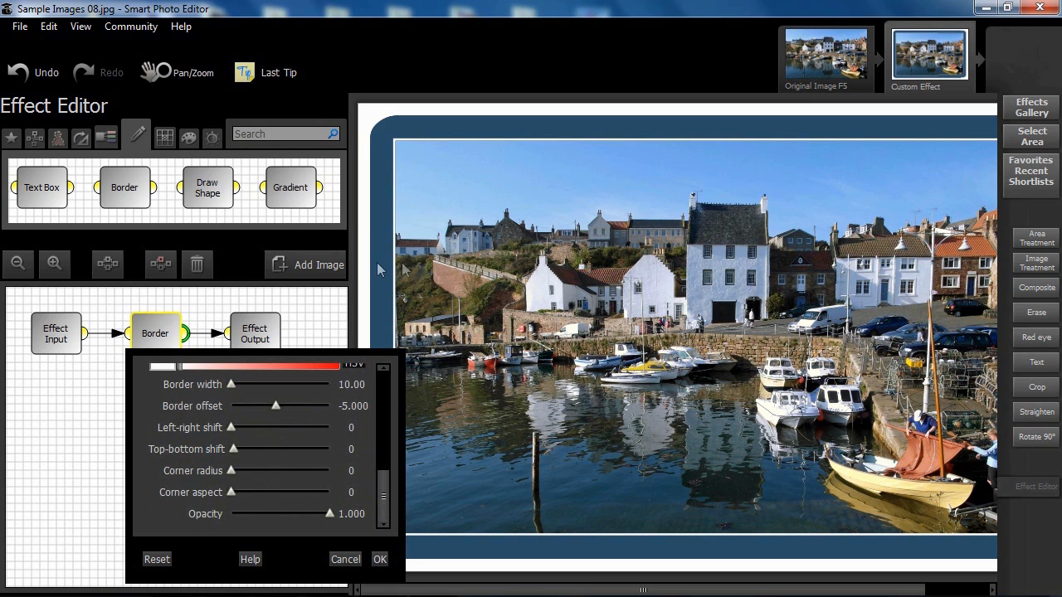
pyautogui.moveTo(401, 272)
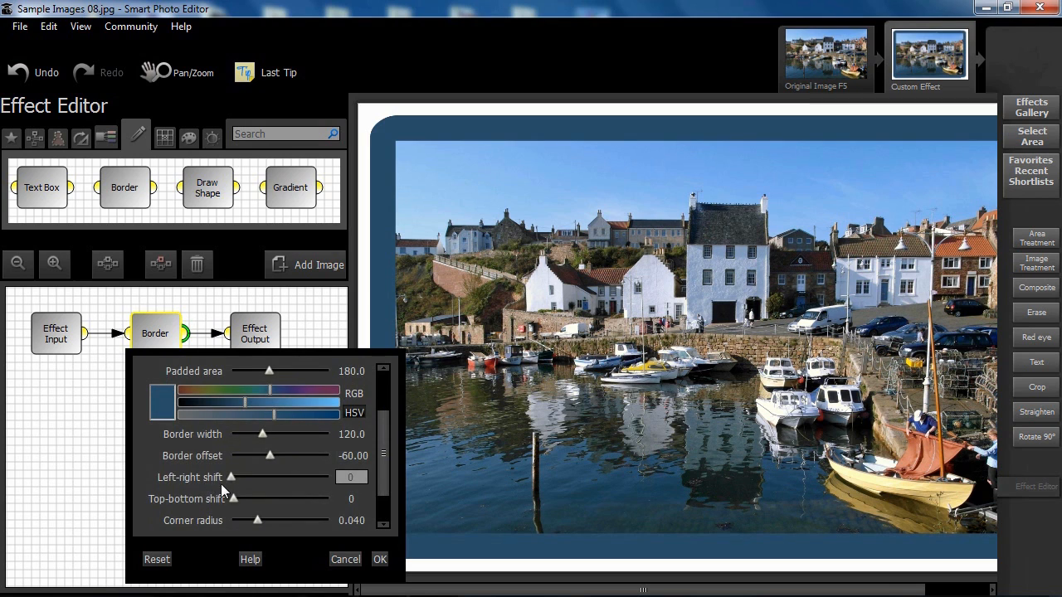
# Step: Set Left-right shift to about 0.091 and Top-bottom shift to about 0.003
pyautogui.moveTo(233, 478); pyautogui.dragTo(328, 477)
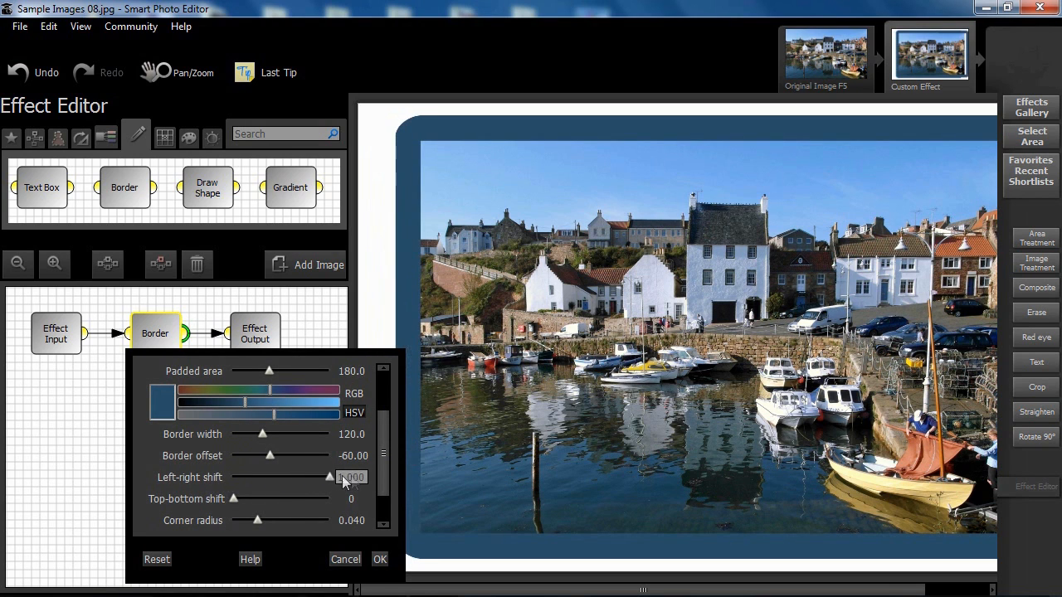
pyautogui.moveTo(328, 478); pyautogui.dragTo(302, 477)
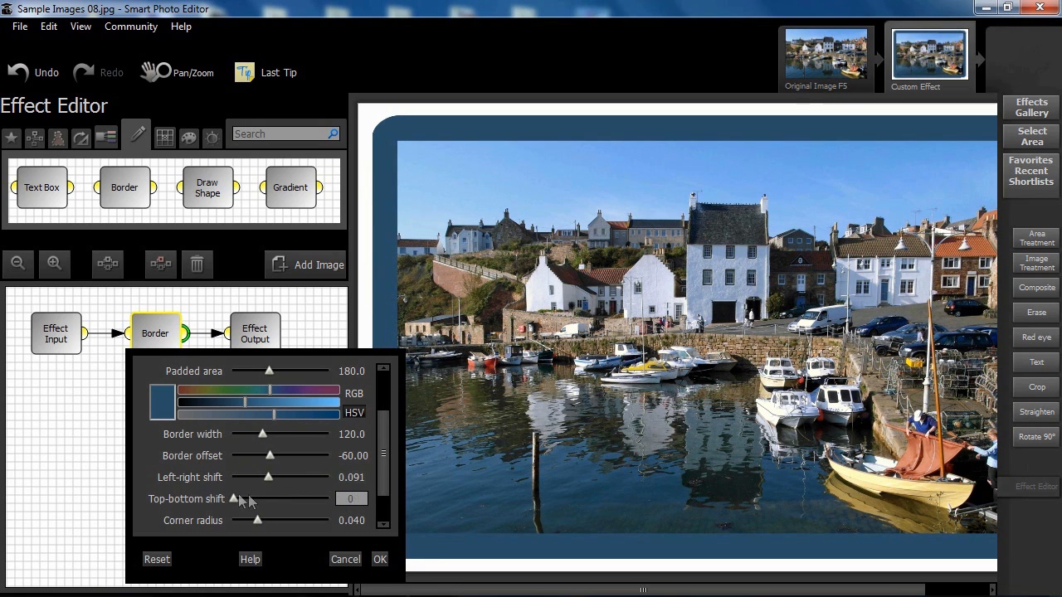
pyautogui.moveTo(235, 498); pyautogui.dragTo(273, 498)
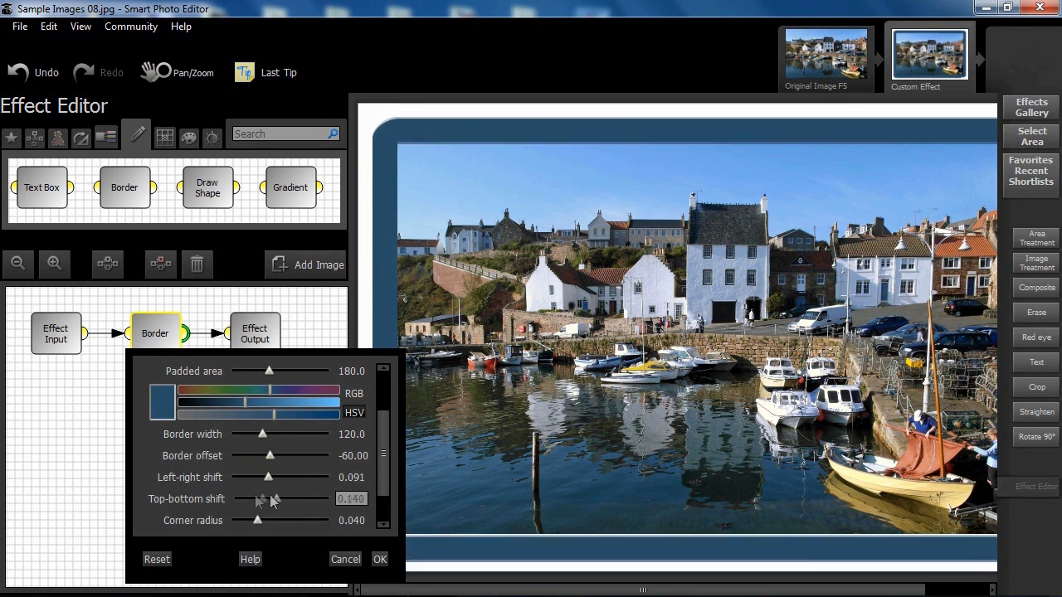
pyautogui.moveTo(274, 497); pyautogui.dragTo(259, 497)
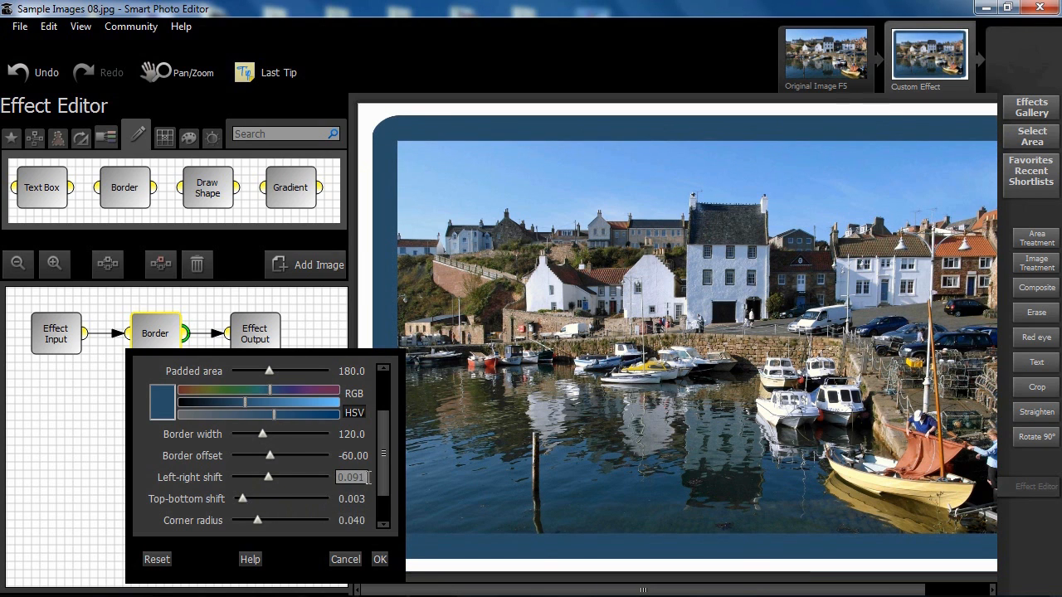
pyautogui.scroll(-3)
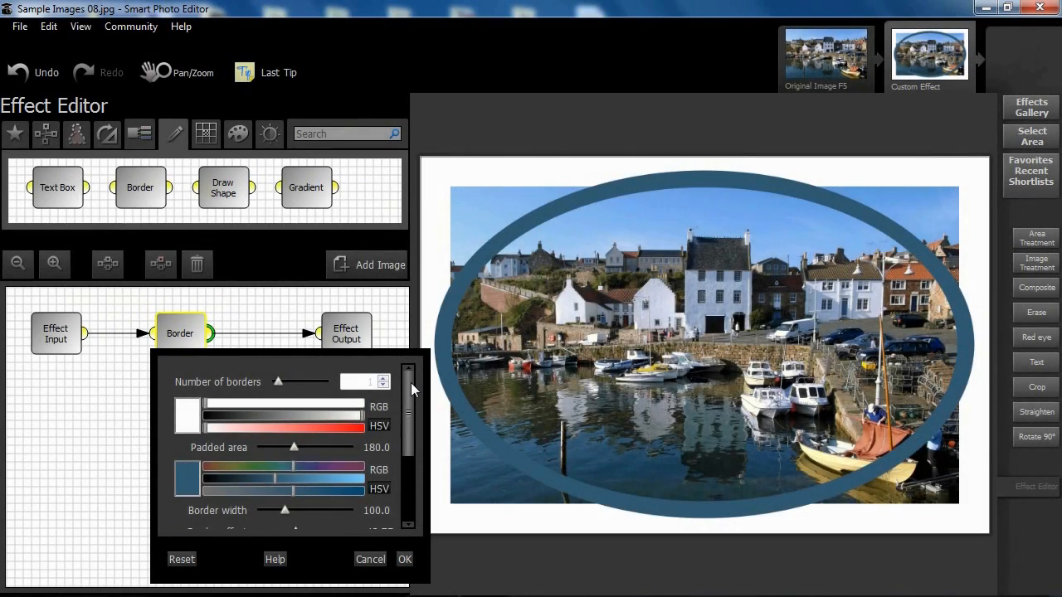
# Step: Scroll the Border settings for the thick blue oval frame on white
pyautogui.scroll(-3)
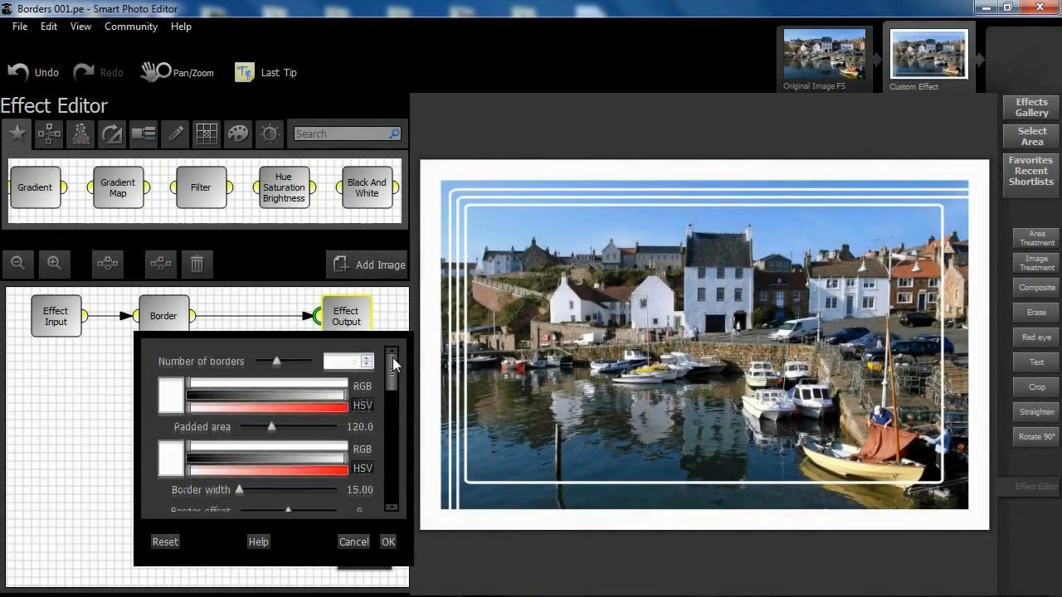
# Step: Scroll through the Borders 001 preset's thin white rectangular border settings
pyautogui.scroll(-3)
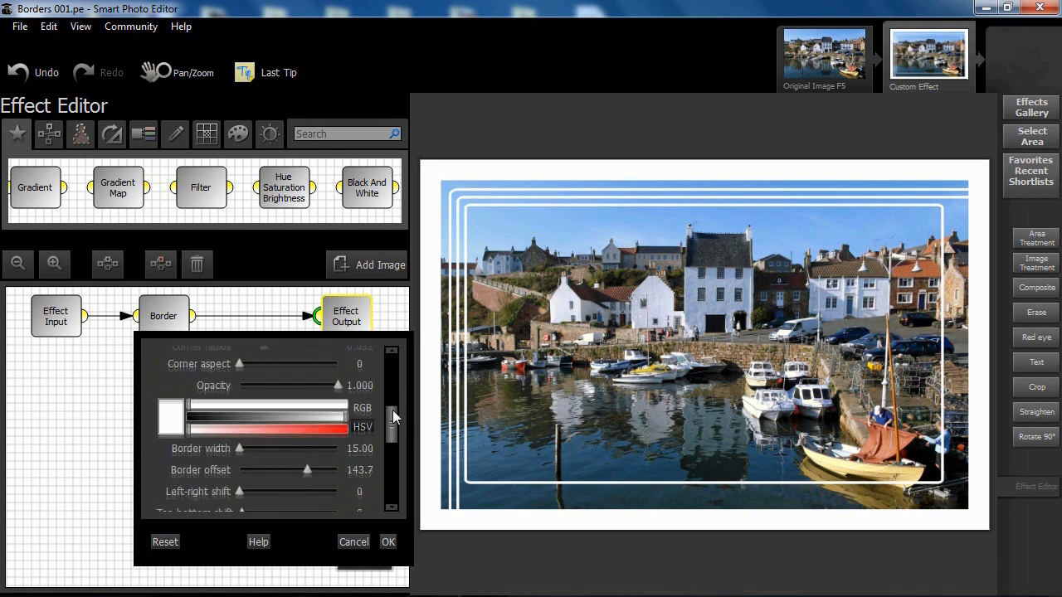
pyautogui.scroll(-3)
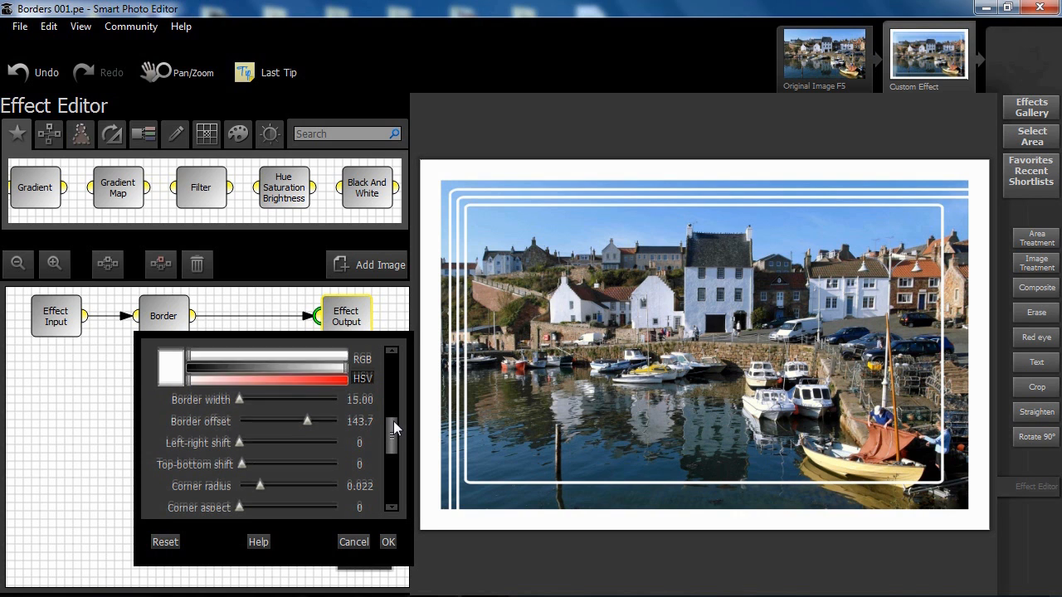
pyautogui.scroll(-3)
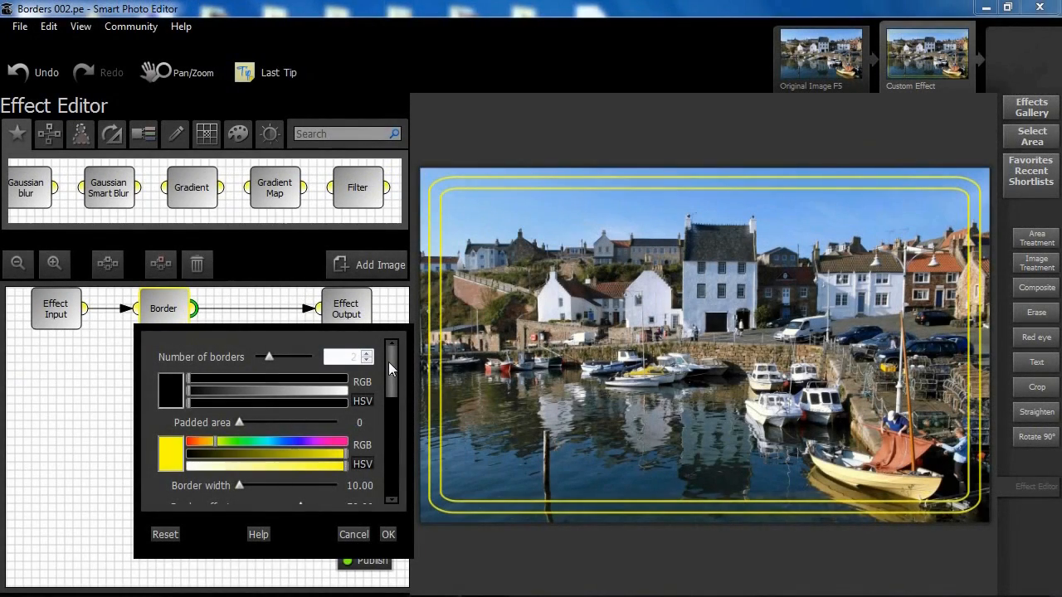
# Step: Scroll through the Borders 002 settings: width 10, offset 50, opacity 0.855
pyautogui.scroll(-3)
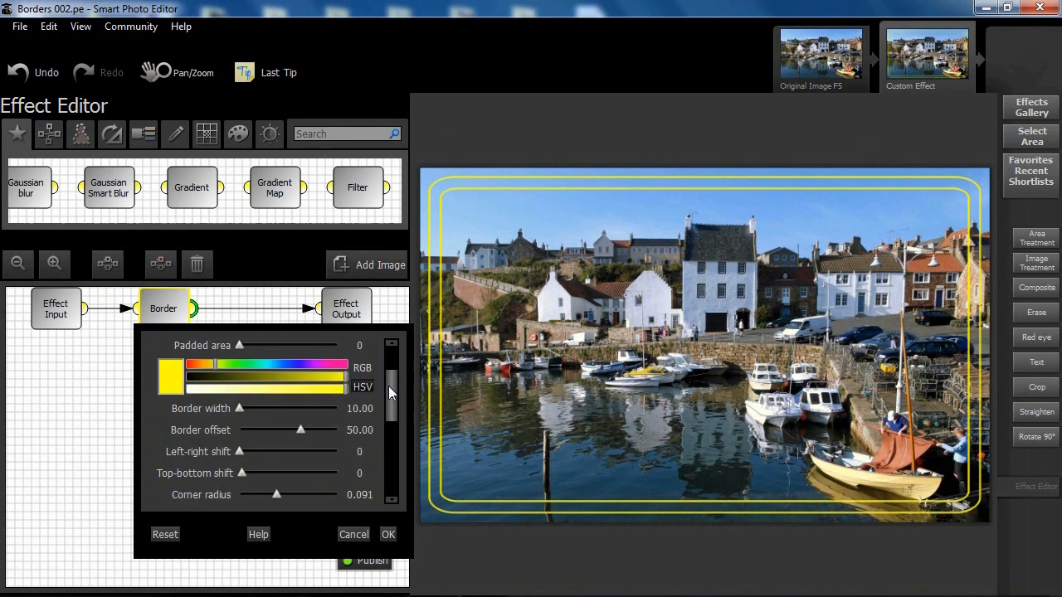
pyautogui.scroll(-3)
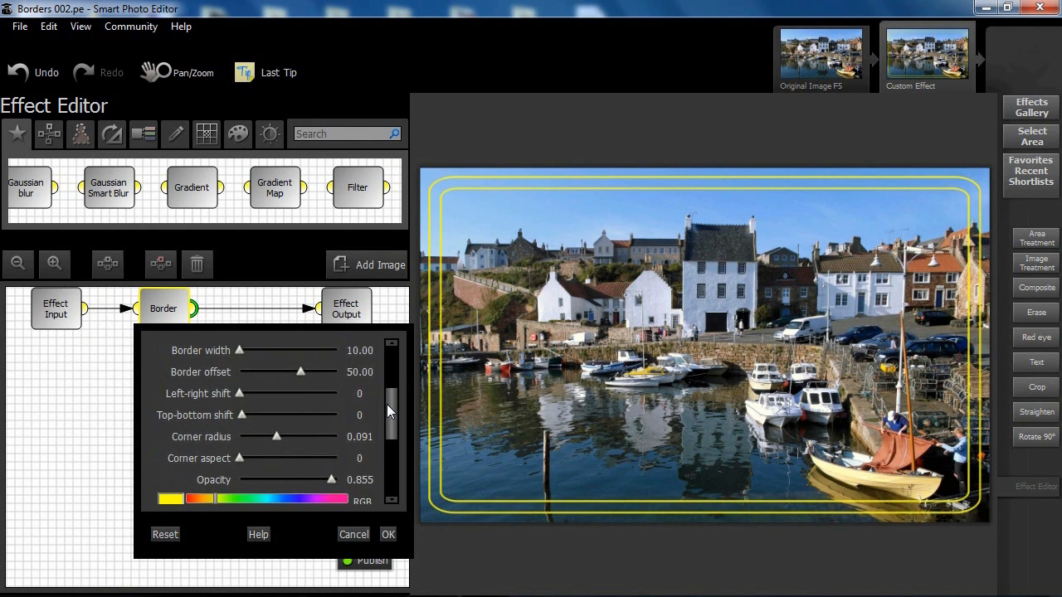